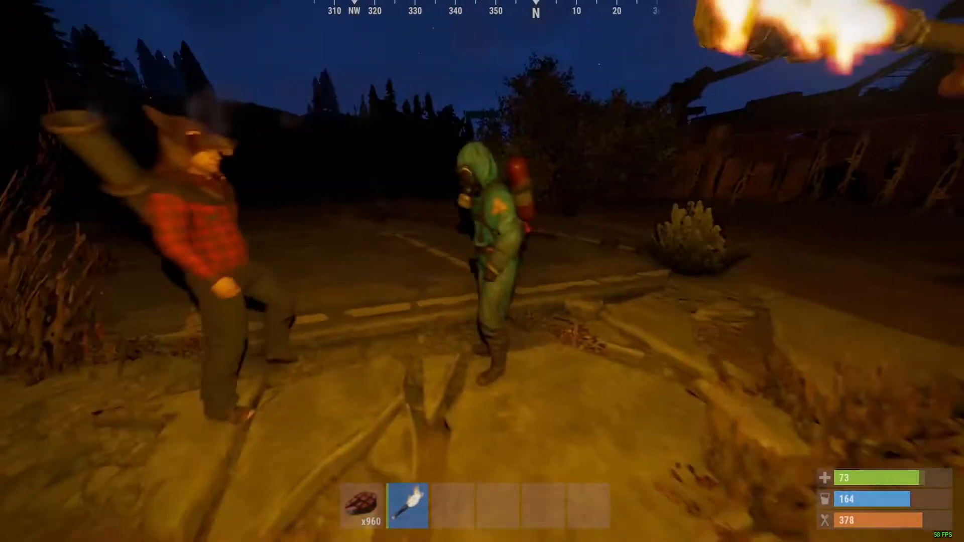
mouse_move(482, 271)
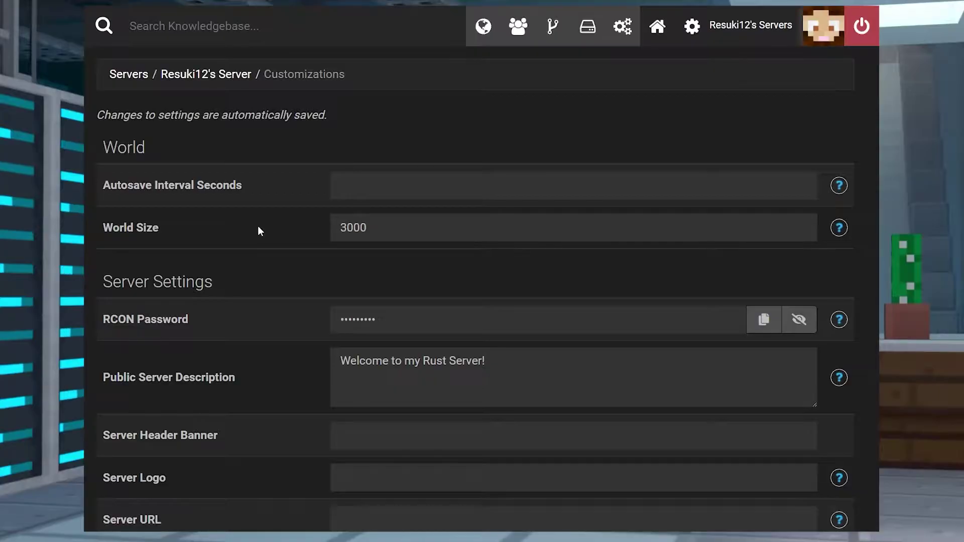
Stop the Rust server, change its public server name to 'Rust Squad', and save
scroll("down", 3)
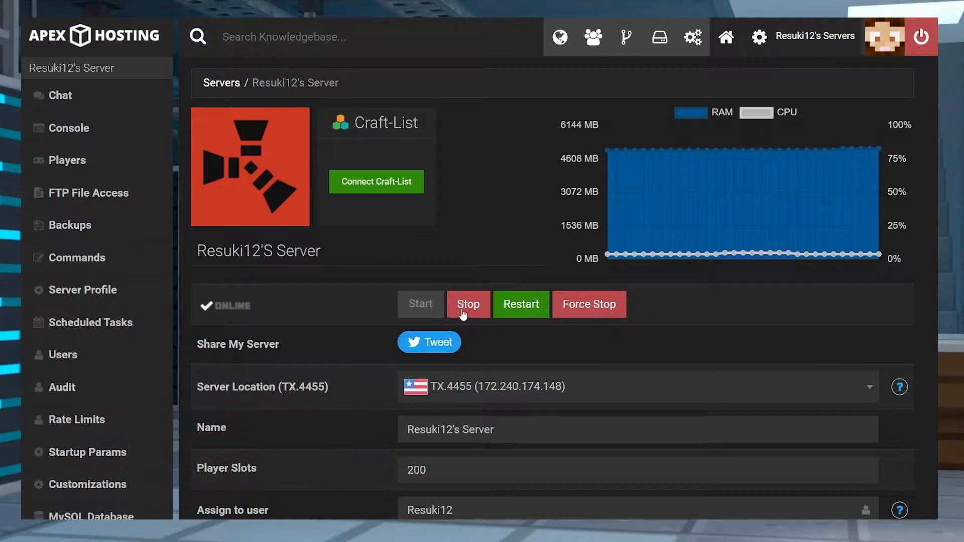
mouse_move(469, 304)
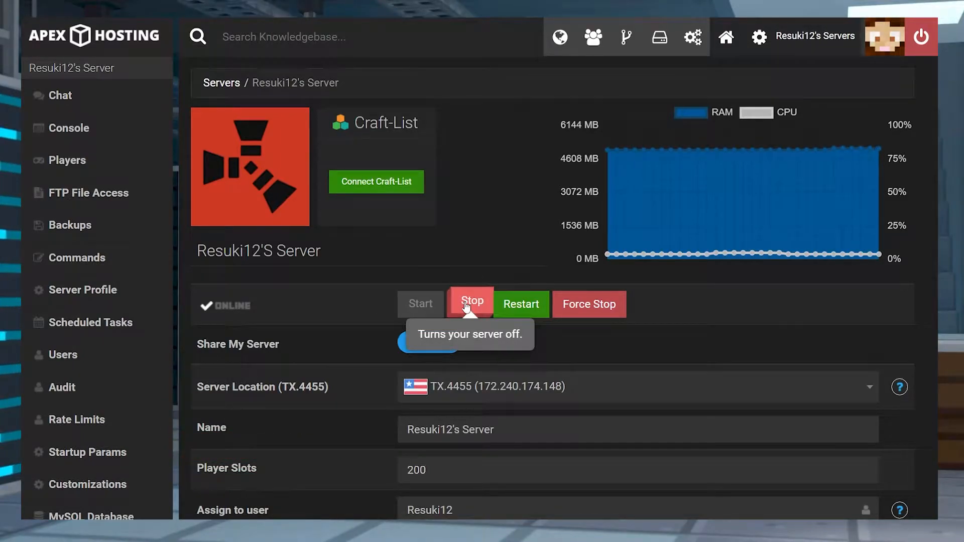
left_click(472, 304)
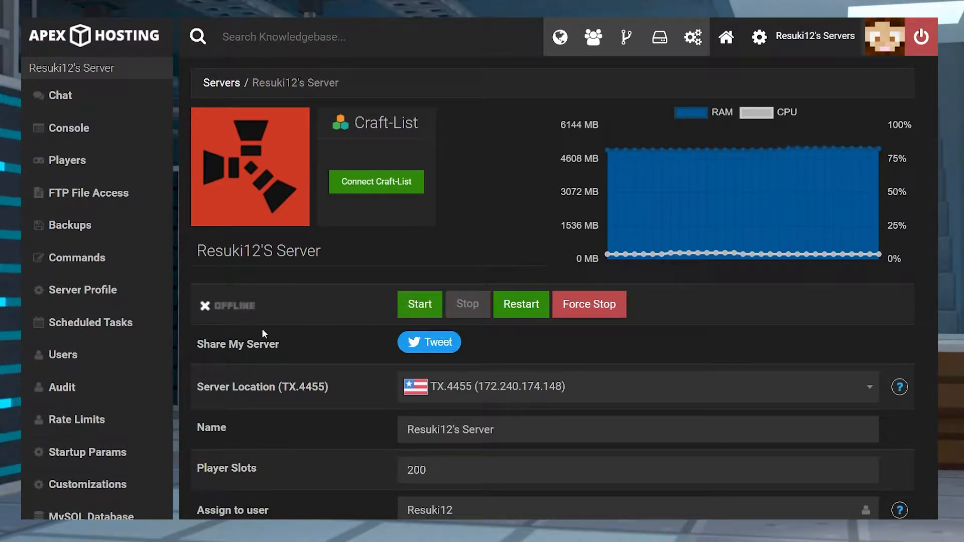
scroll("down", 3)
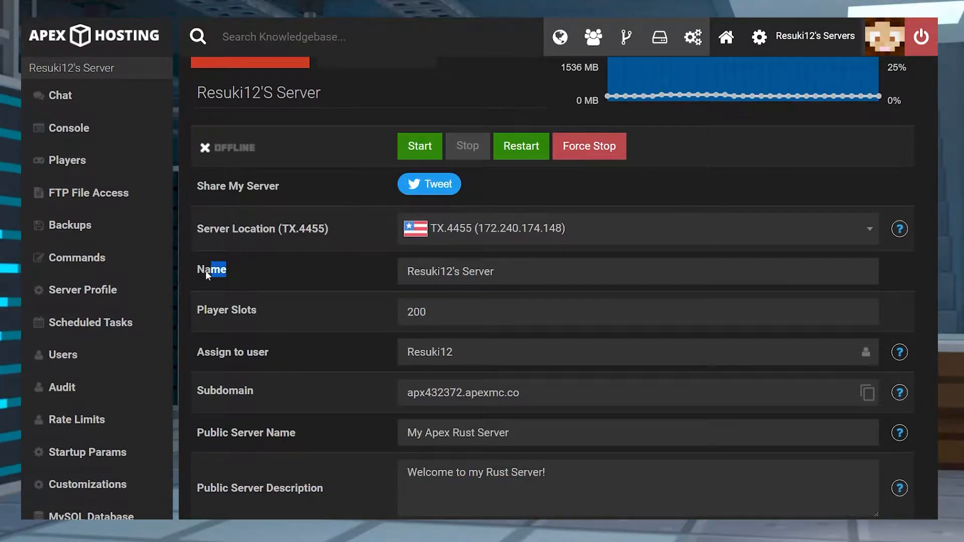
double_click(211, 269)
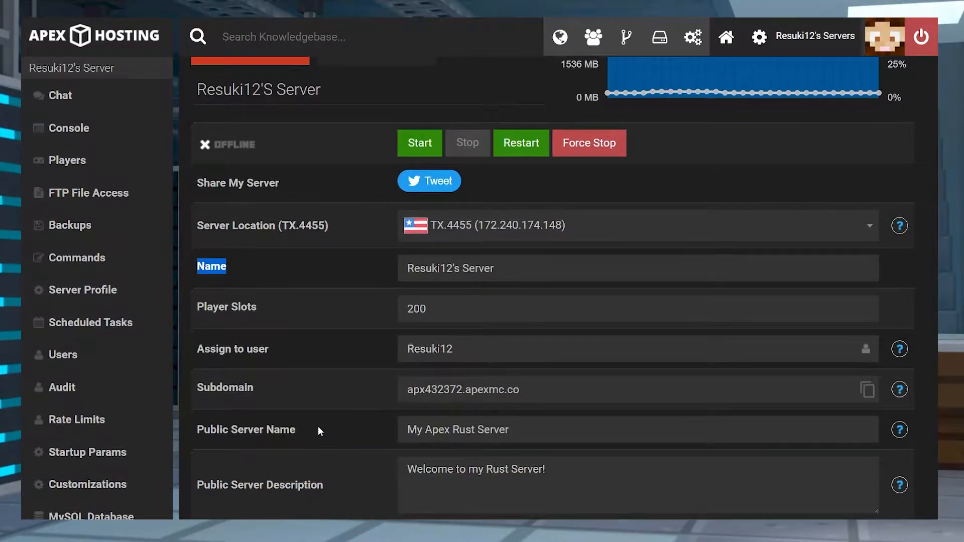
scroll("down", 3)
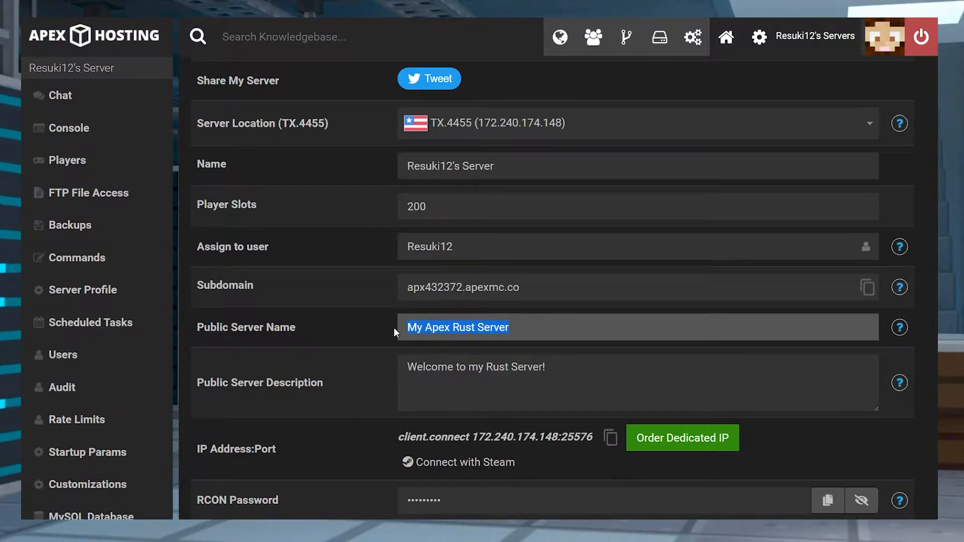
type("Rust Squad")
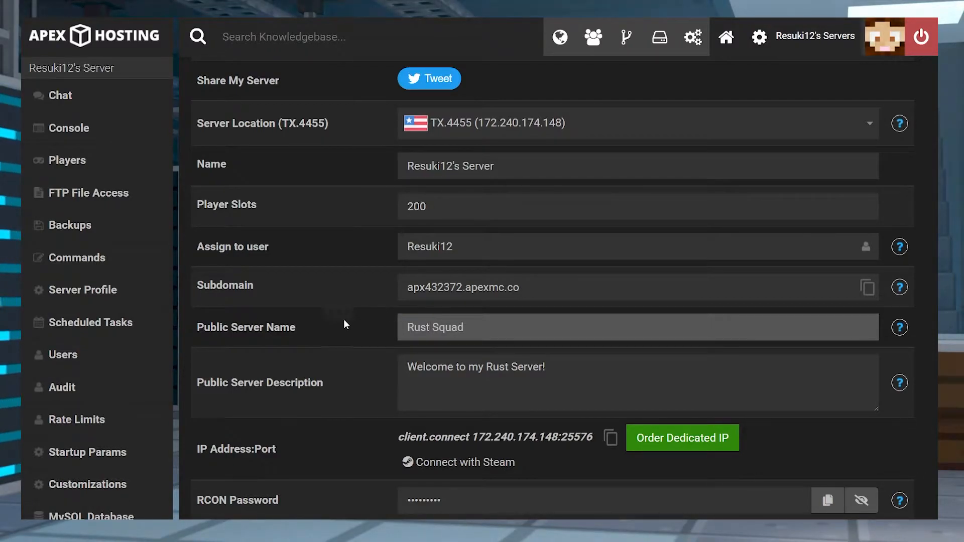
left_click(638, 360)
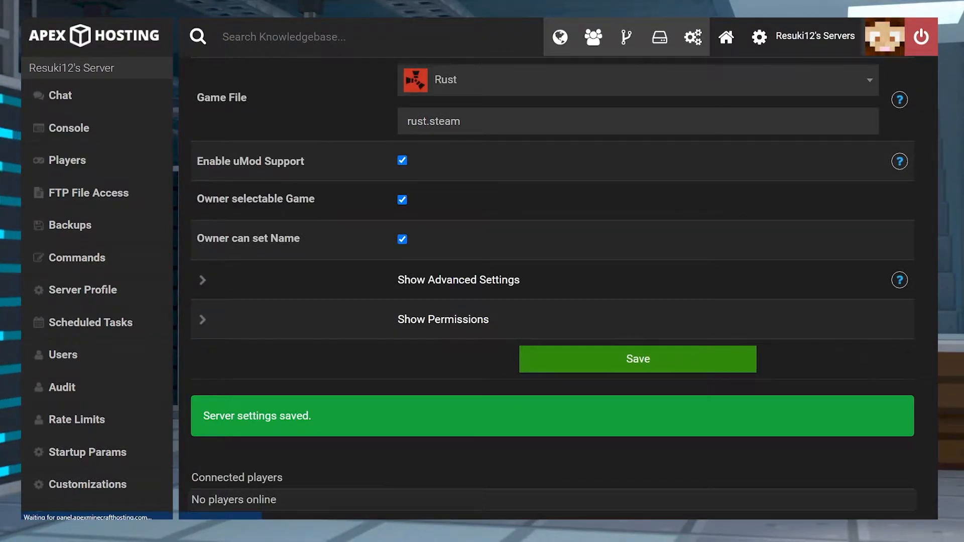
left_click(725, 36)
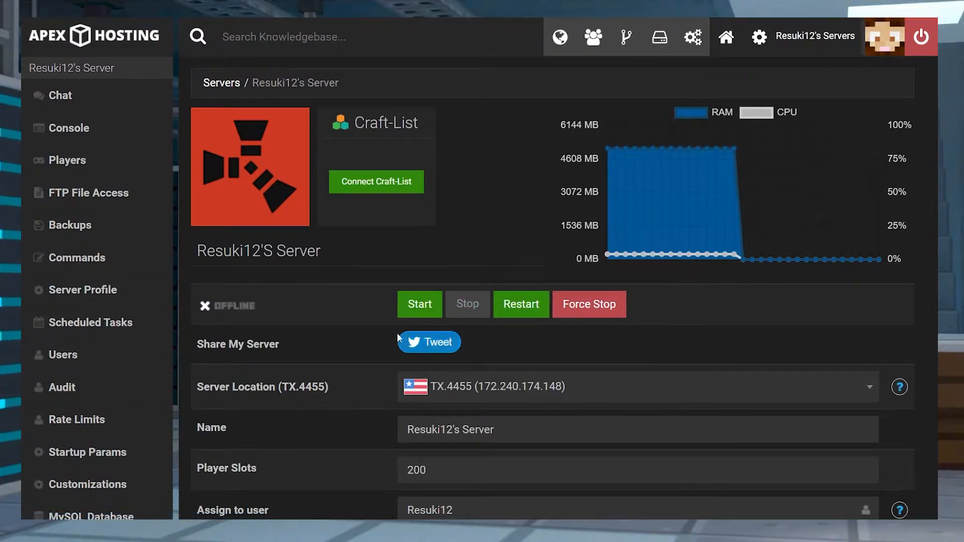
mouse_move(521, 305)
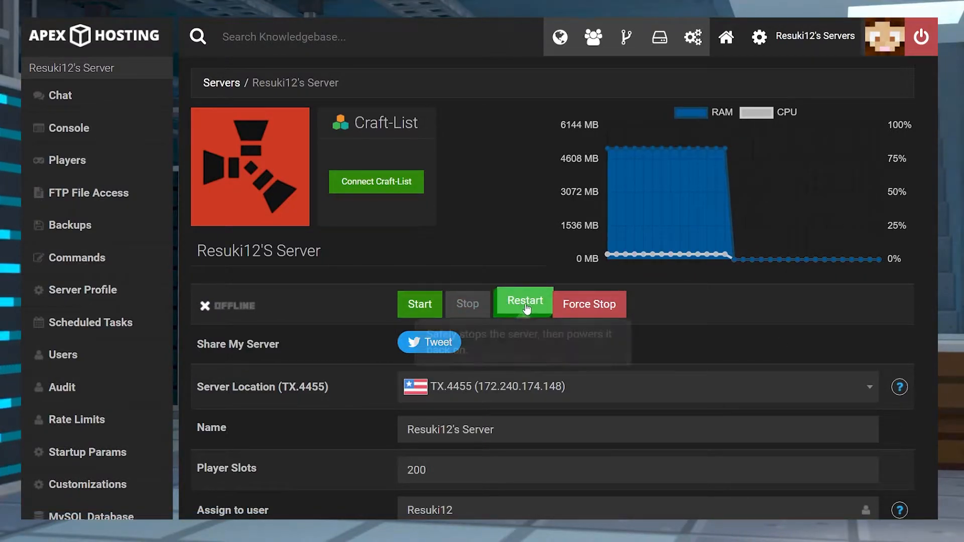
mouse_move(521, 304)
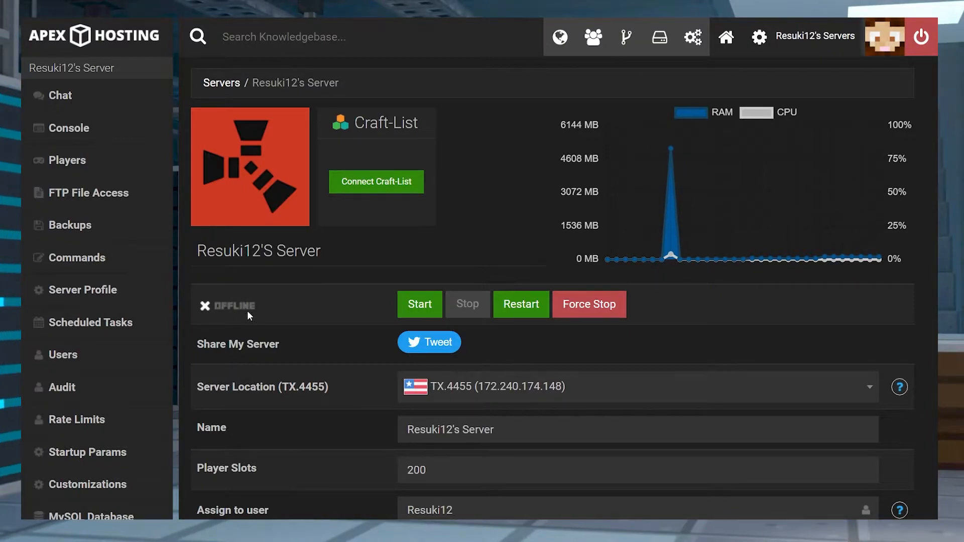
scroll("down", 3)
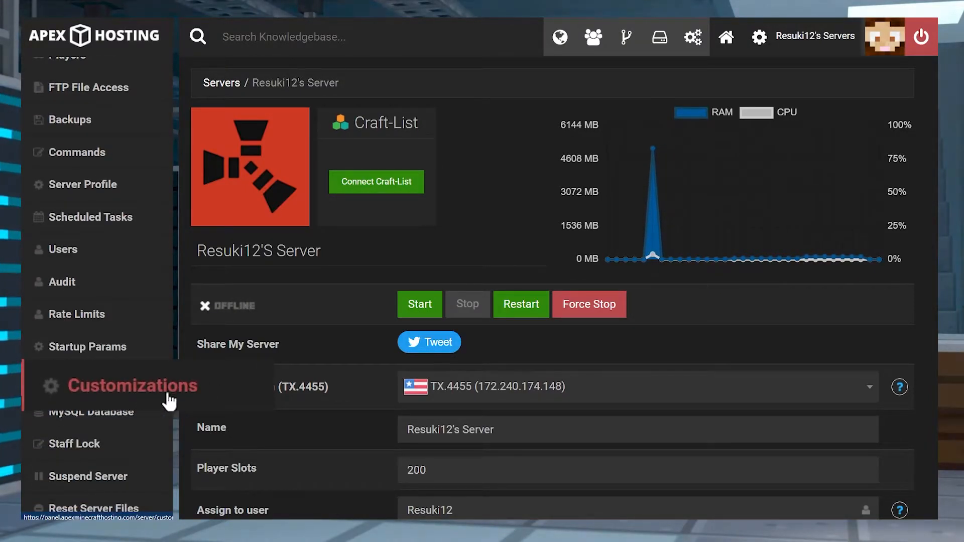
On the Customizations page, change the public server name to 'Squad Rust'
left_click(134, 386)
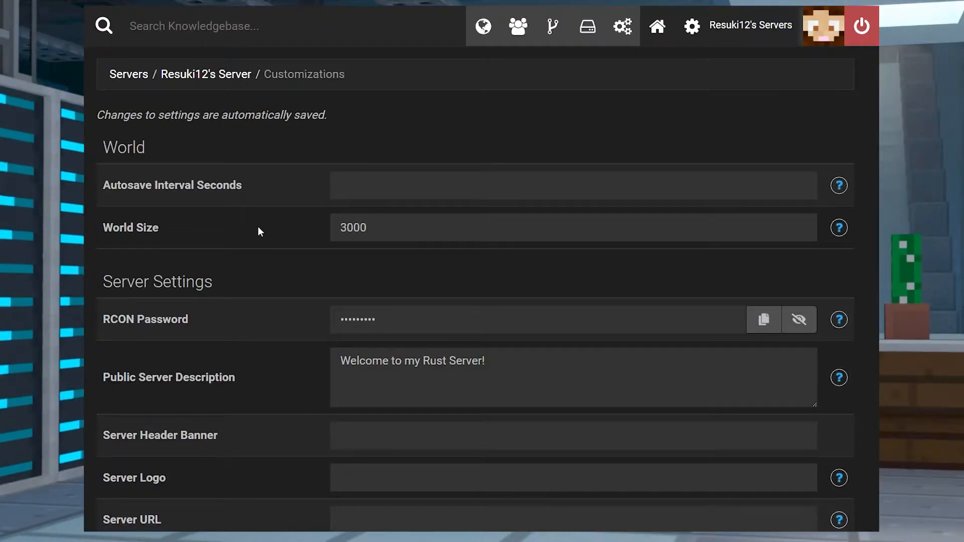
scroll("down", 3)
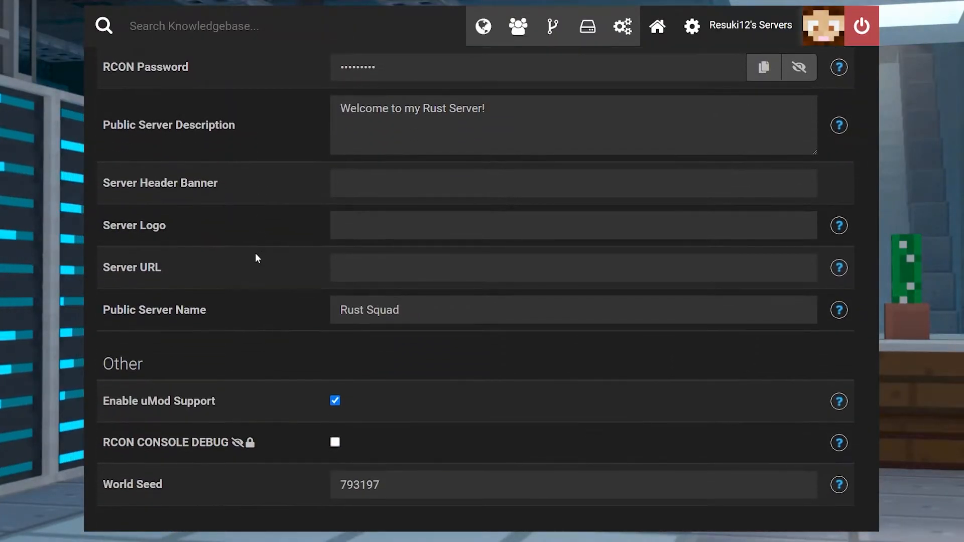
double_click(369, 310)
type(" Rust")
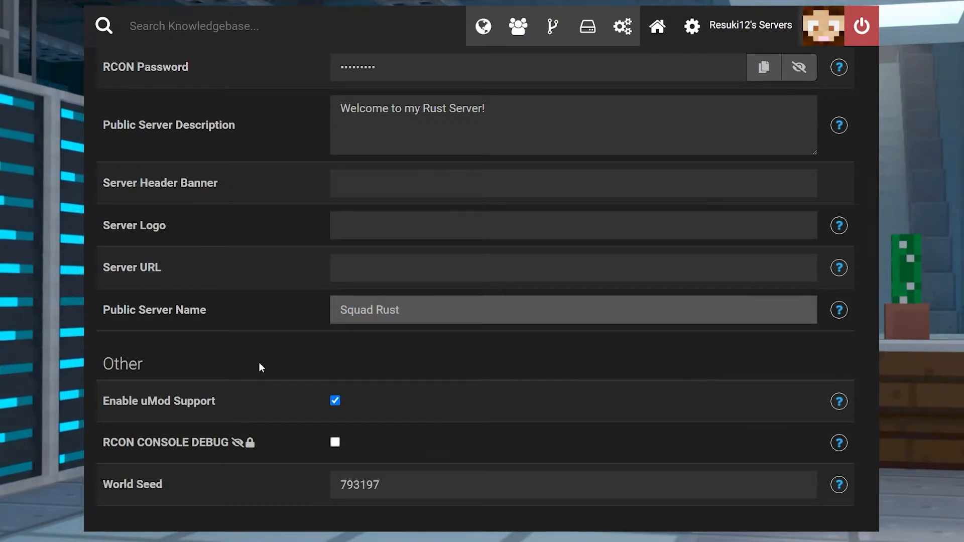
mouse_move(466, 338)
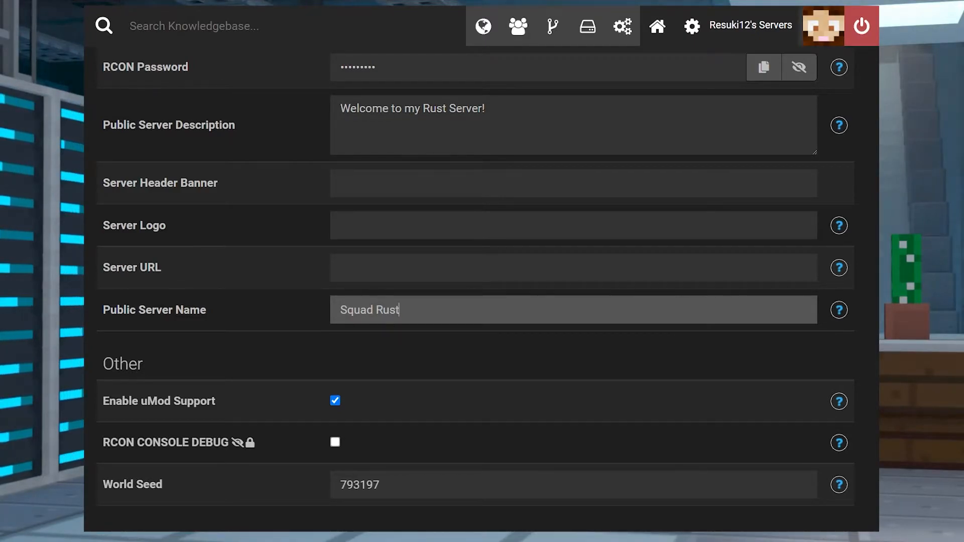
mouse_move(536, 329)
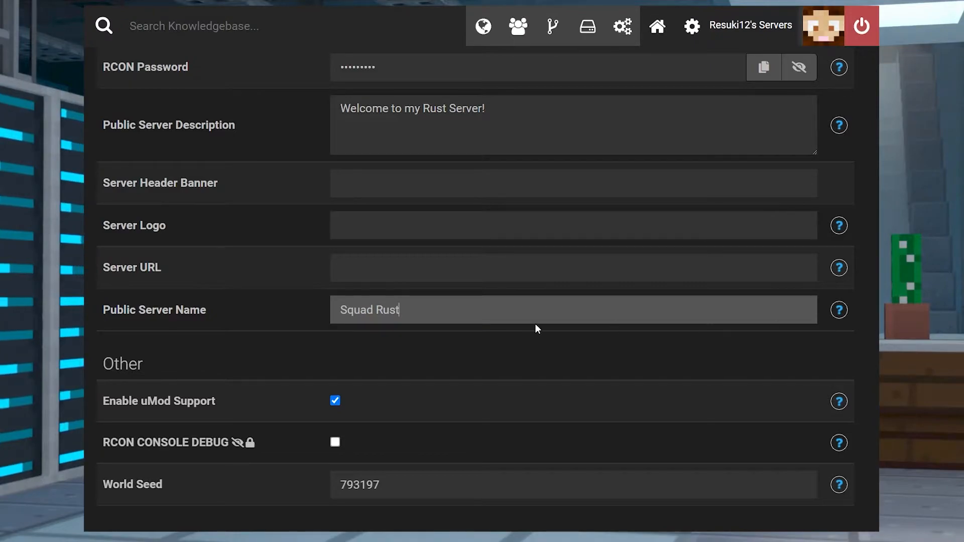
scroll("up", 3)
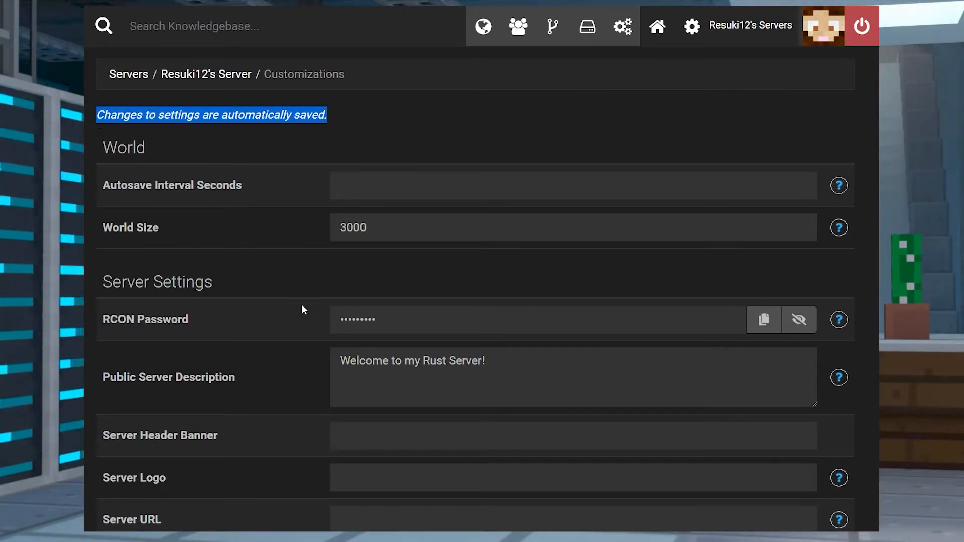
mouse_move(522, 160)
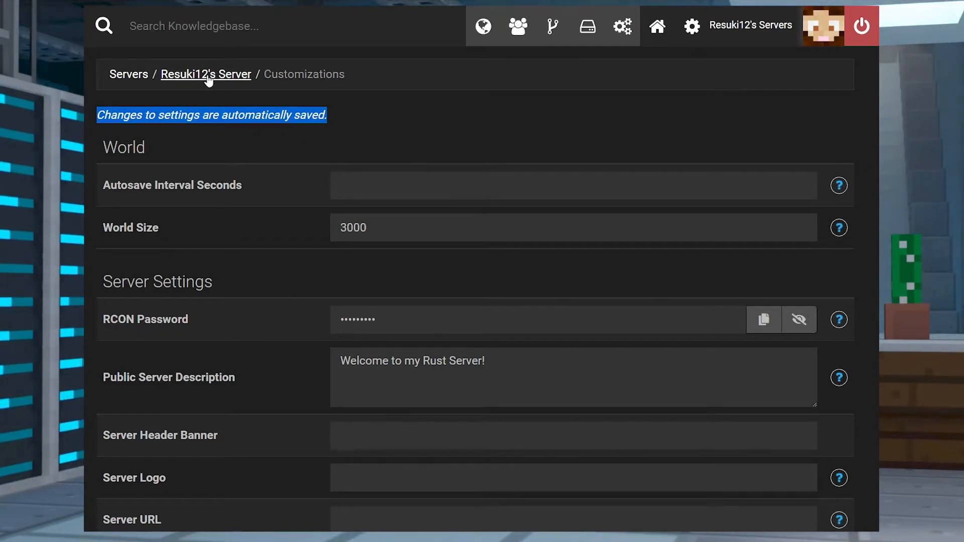
Go back to the Resuki12's Server overview page, where the name reads 'Rust for my Squad'
left_click(206, 74)
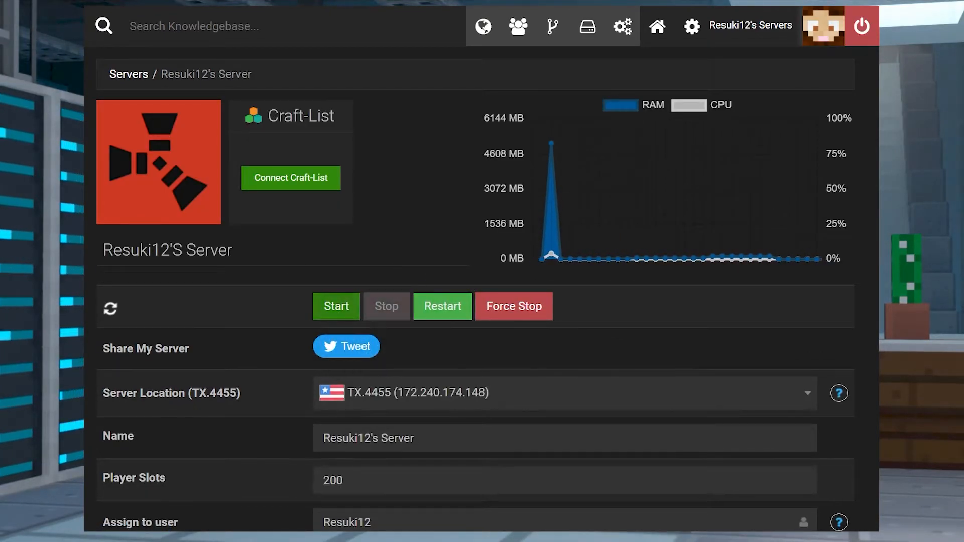
left_click(336, 306)
type("Rust for my Squad")
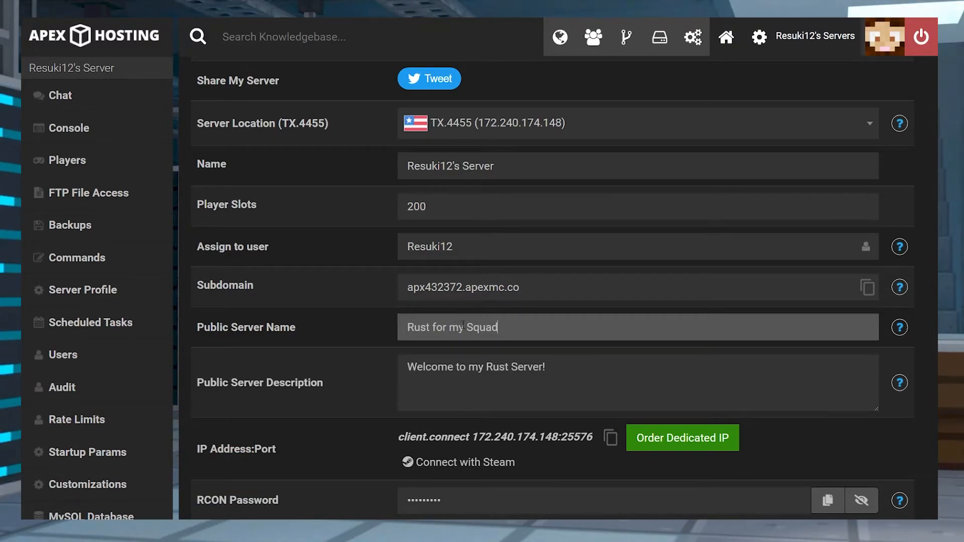
Trim the public server name back to 'Rust Squad', apply it, and start the server
key("Backspace")
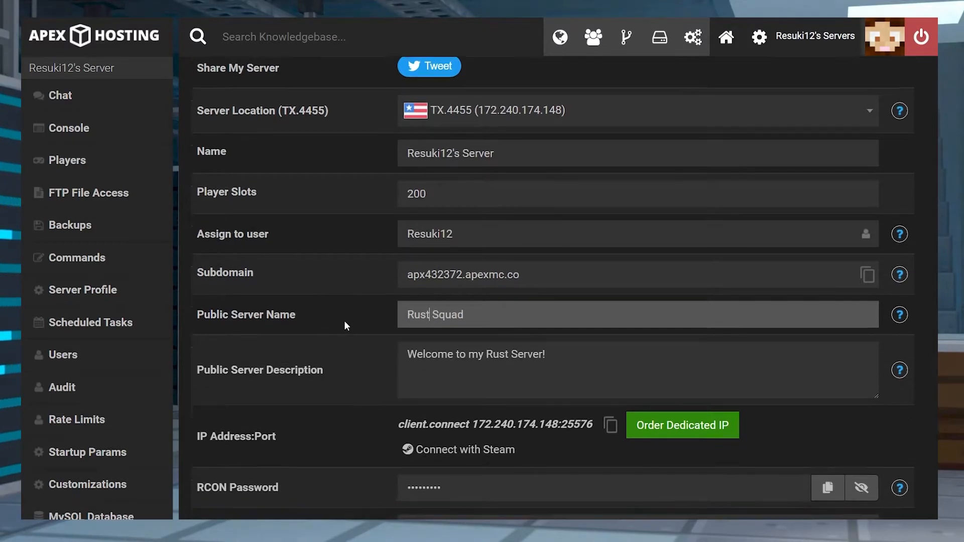
left_click(638, 359)
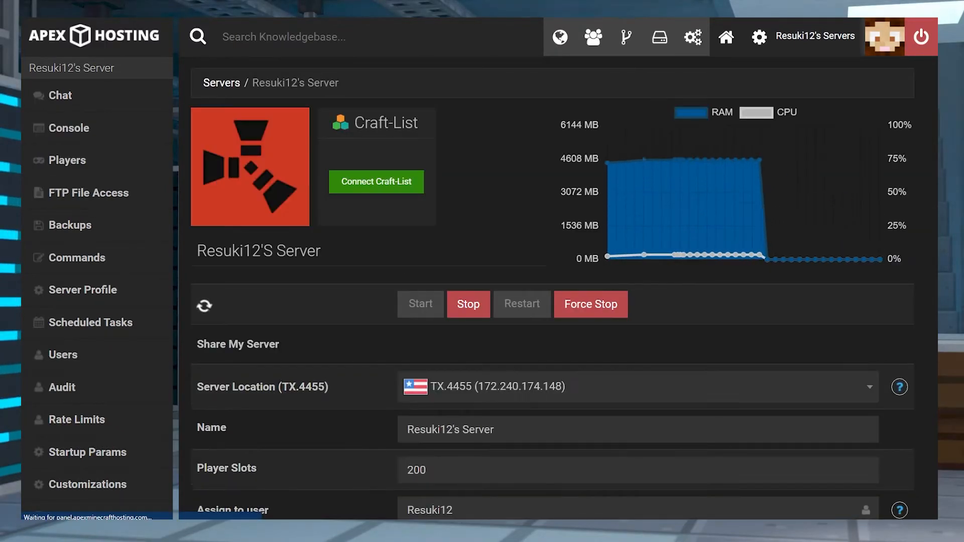
left_click(469, 304)
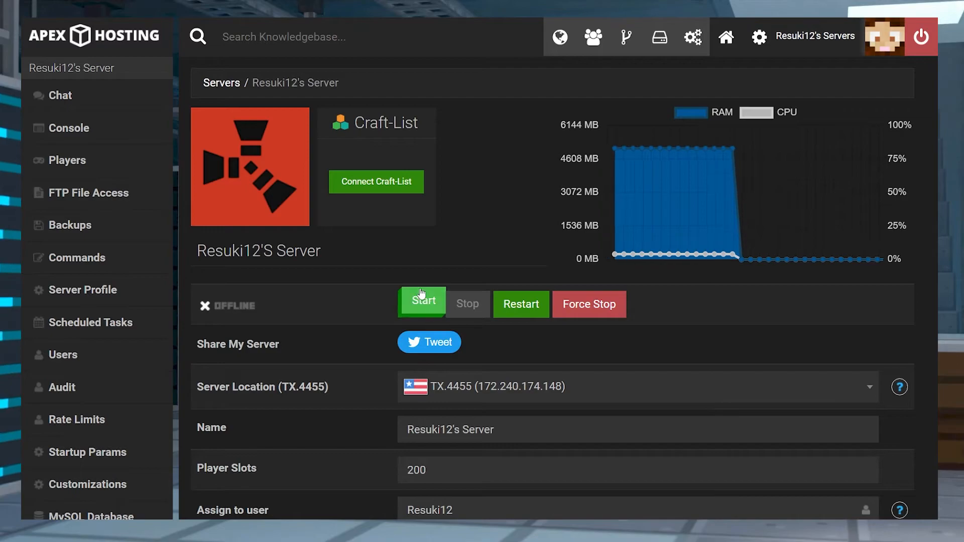
mouse_move(521, 304)
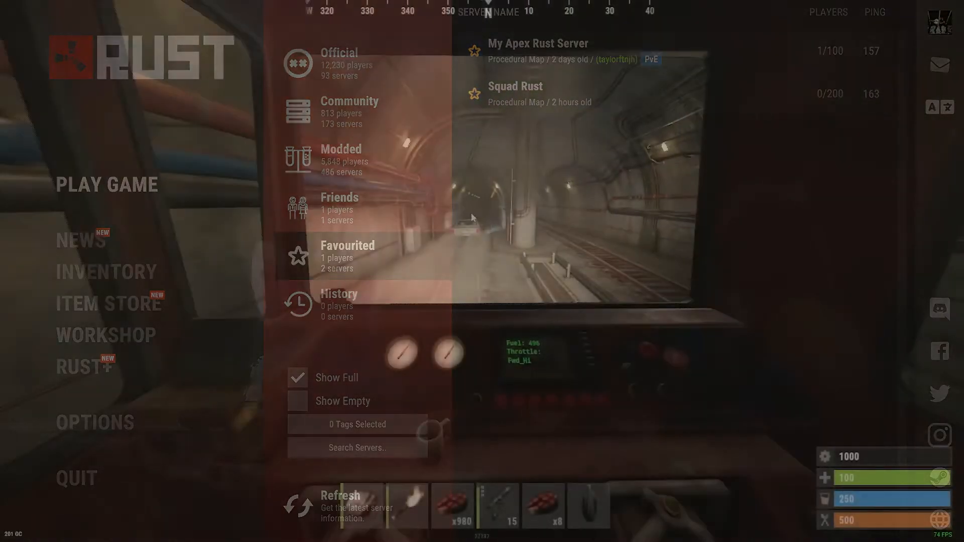
key("Escape")
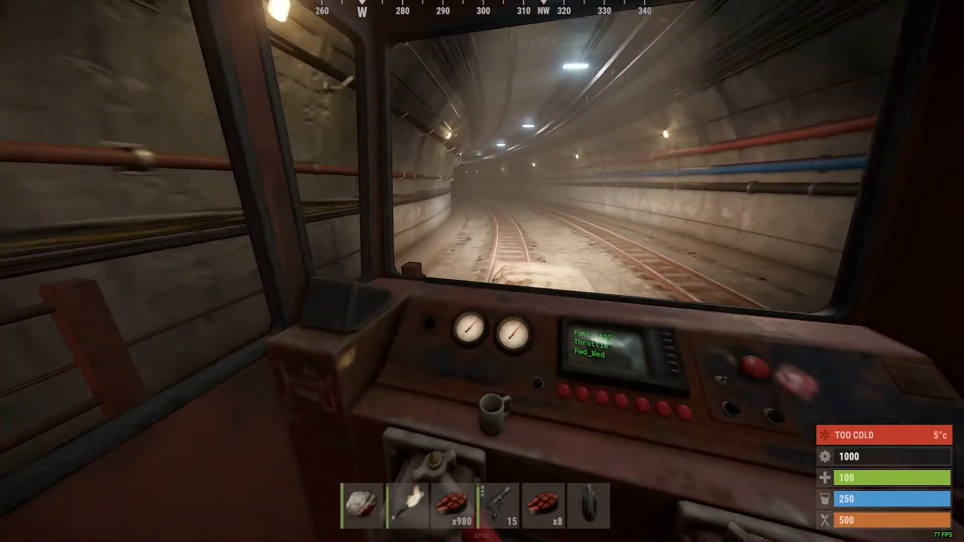
key("Tab")
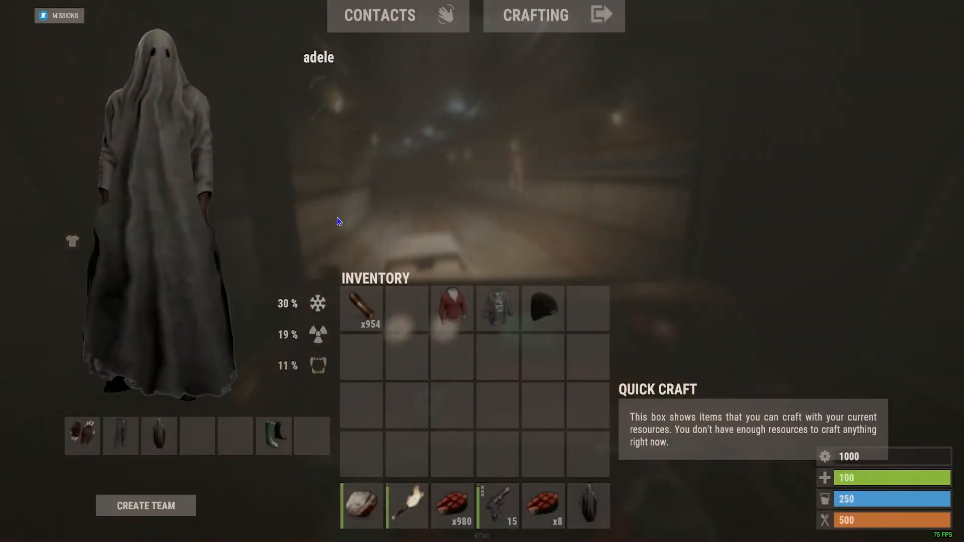